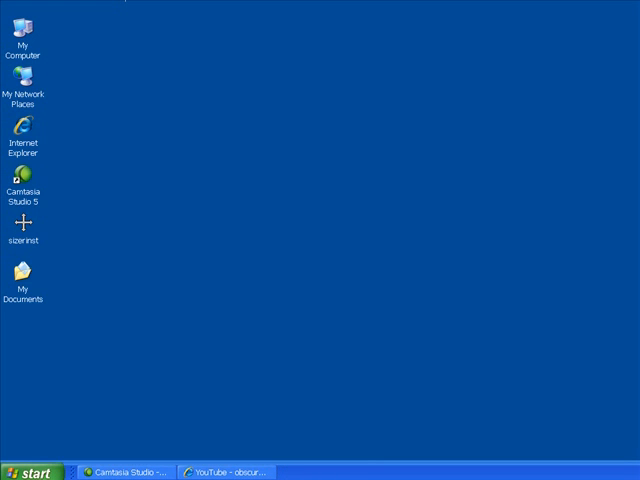
# Reach the Control Panel via Start > Settings and head for Security Center.
pyautogui.click(212, 236)
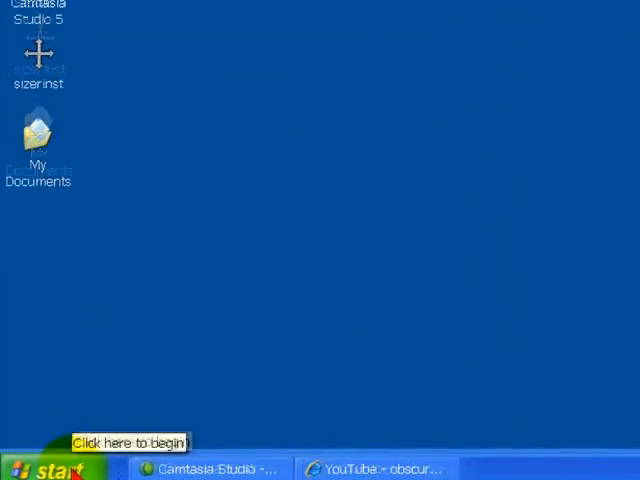
pyautogui.click(44, 468)
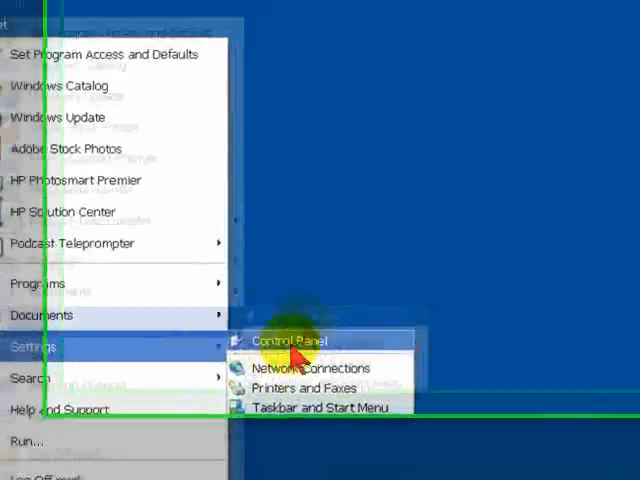
pyautogui.click(286, 340)
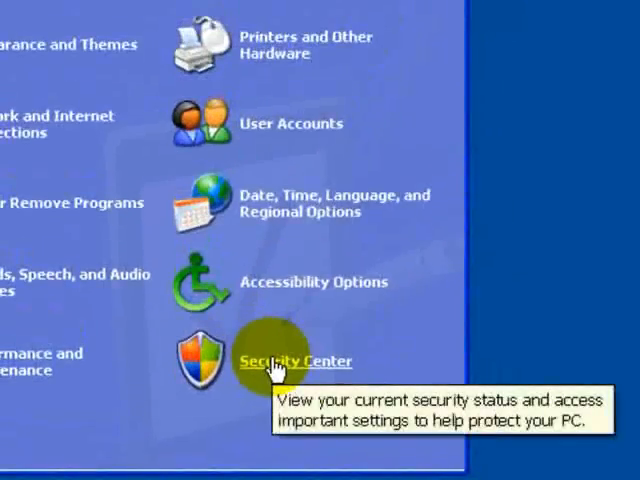
pyautogui.click(296, 360)
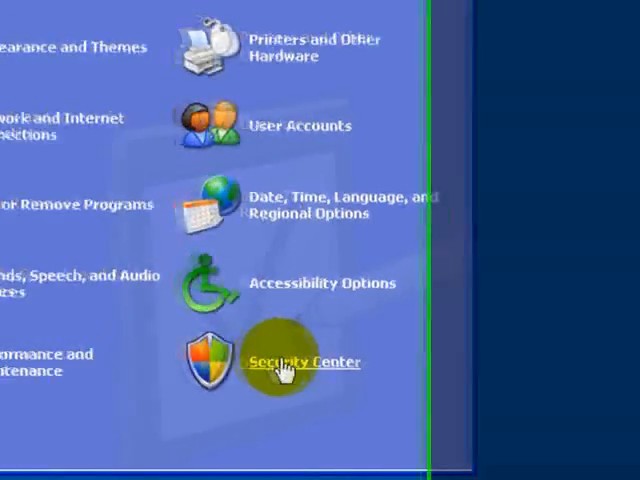
# View Security Center's essentials: Firewall OFF, Automatic Updates on, Virus Protection not found.
pyautogui.click(304, 360)
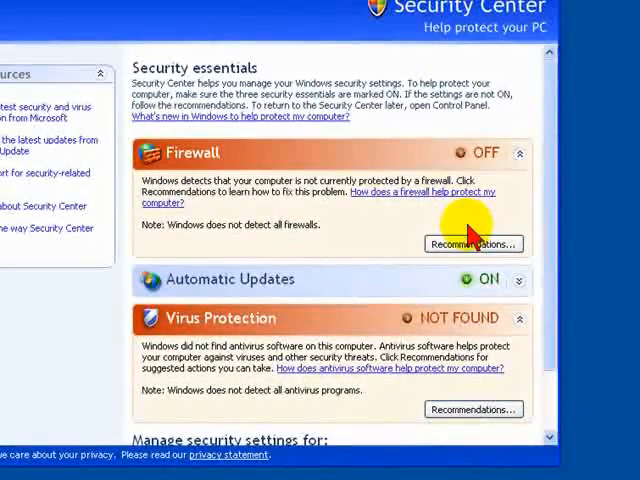
pyautogui.moveTo(462, 156)
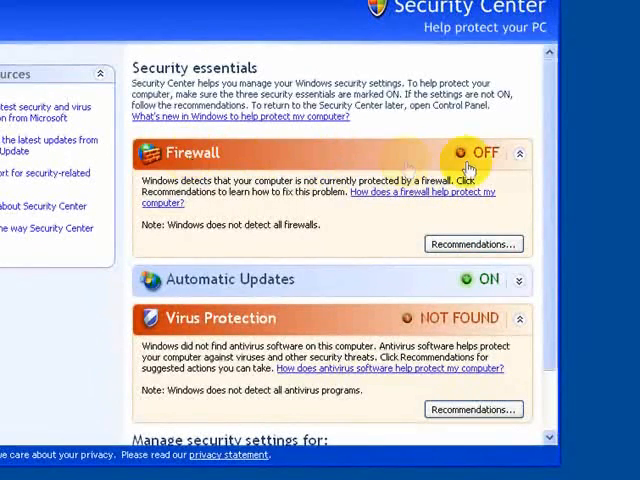
pyautogui.moveTo(548, 168)
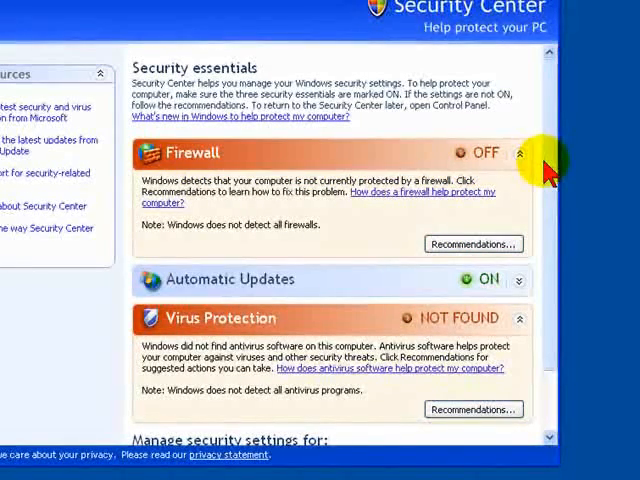
pyautogui.moveTo(428, 160)
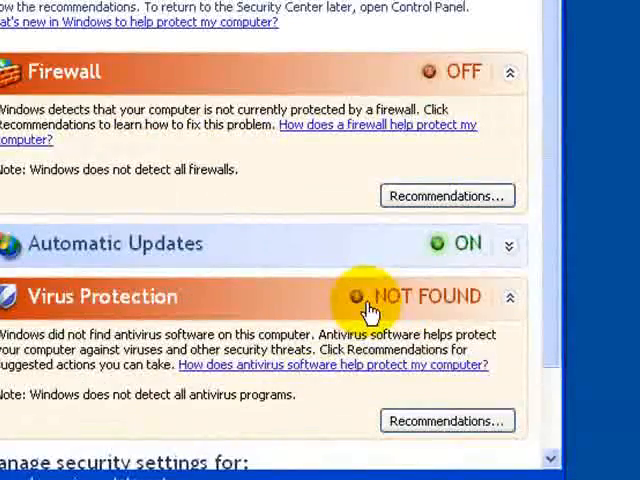
pyautogui.scroll(-3)
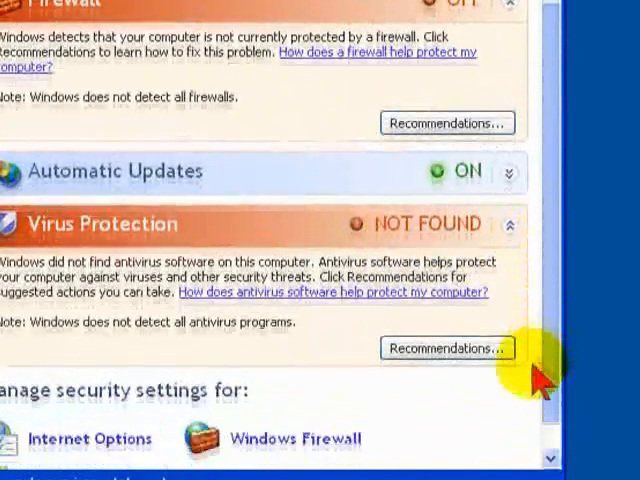
pyautogui.scroll(-3)
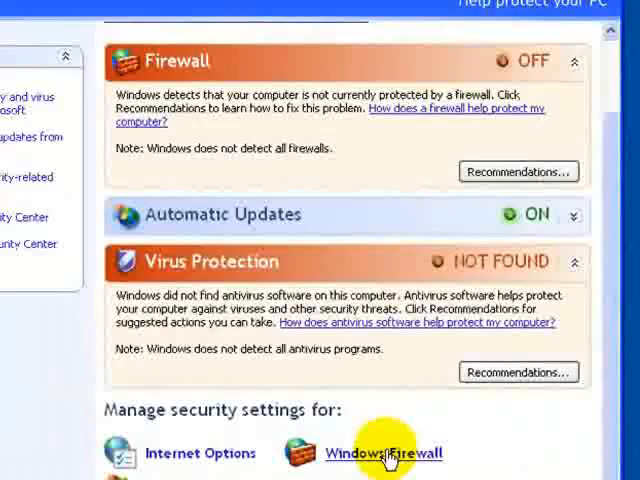
# In the Windows Firewall dialog's General tab, choose On (recommended) instead of Off.
pyautogui.click(384, 452)
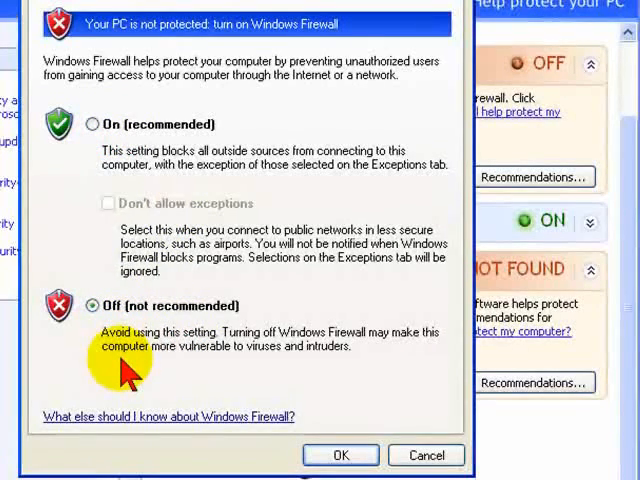
pyautogui.click(94, 124)
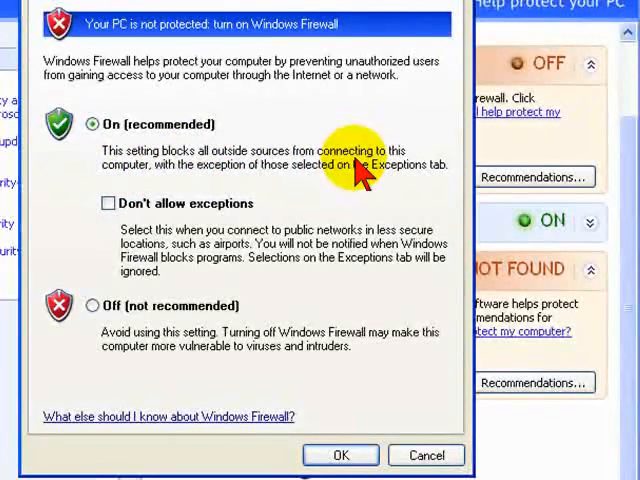
pyautogui.moveTo(376, 116)
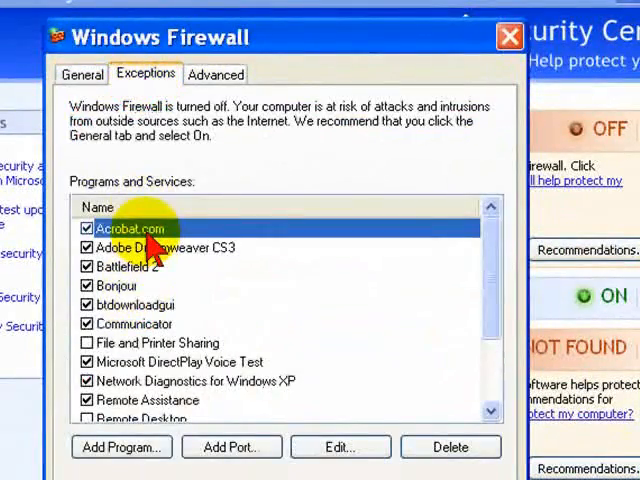
# Scroll through the Exceptions tab's list of allowed programs and services.
pyautogui.scroll(-3)
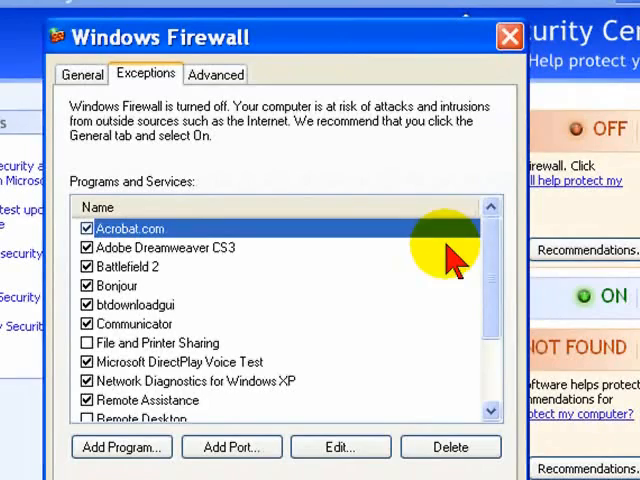
pyautogui.scroll(-3)
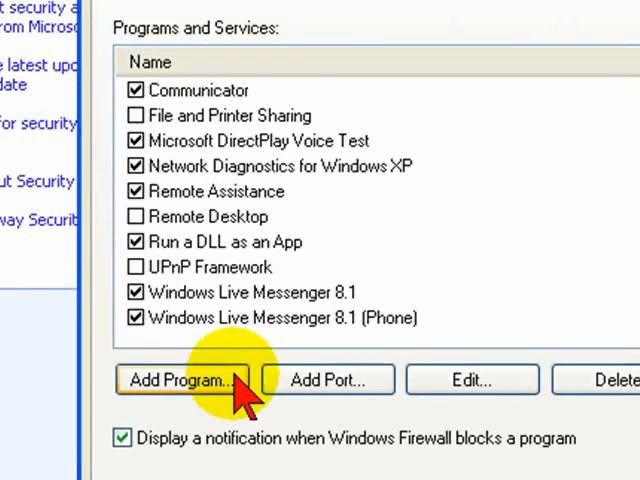
# Bring up the Add a Program list showing Acrobat.com and Adobe applications.
pyautogui.click(184, 380)
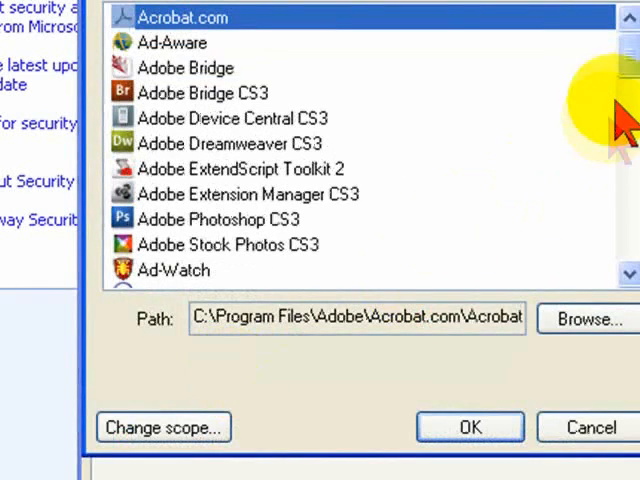
pyautogui.moveTo(380, 340)
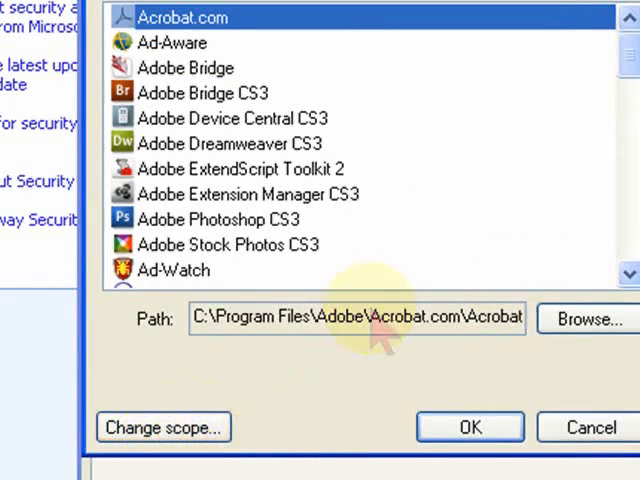
pyautogui.moveTo(290, 360)
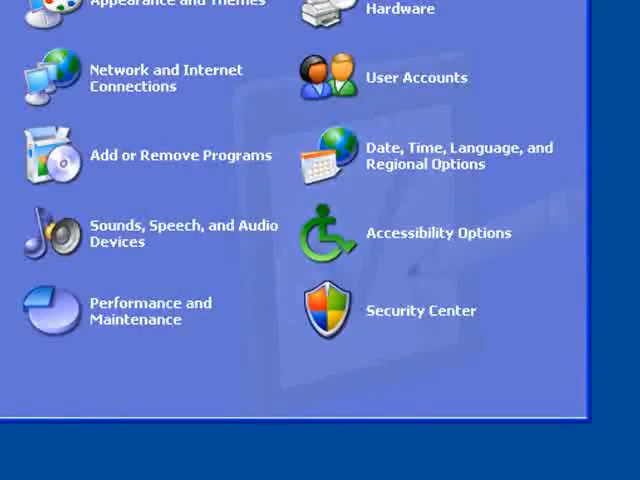
# Return through Control Panel and confirm with OK so Security Center reports Firewall ON.
pyautogui.click(60, 460)
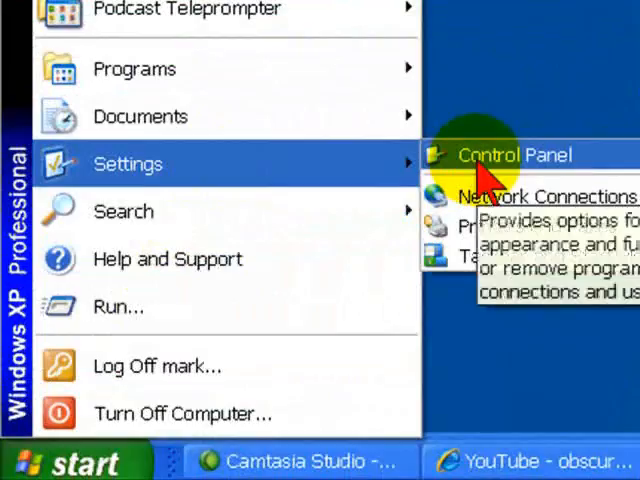
pyautogui.click(516, 154)
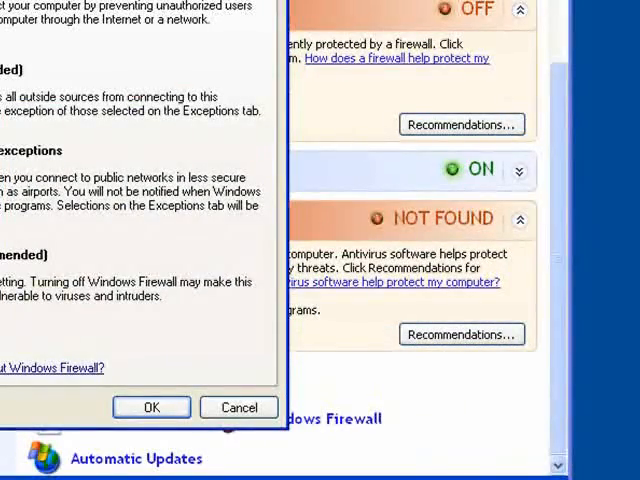
pyautogui.click(152, 408)
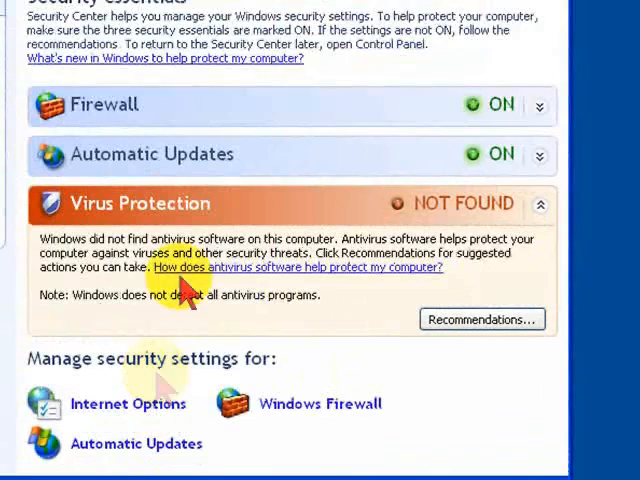